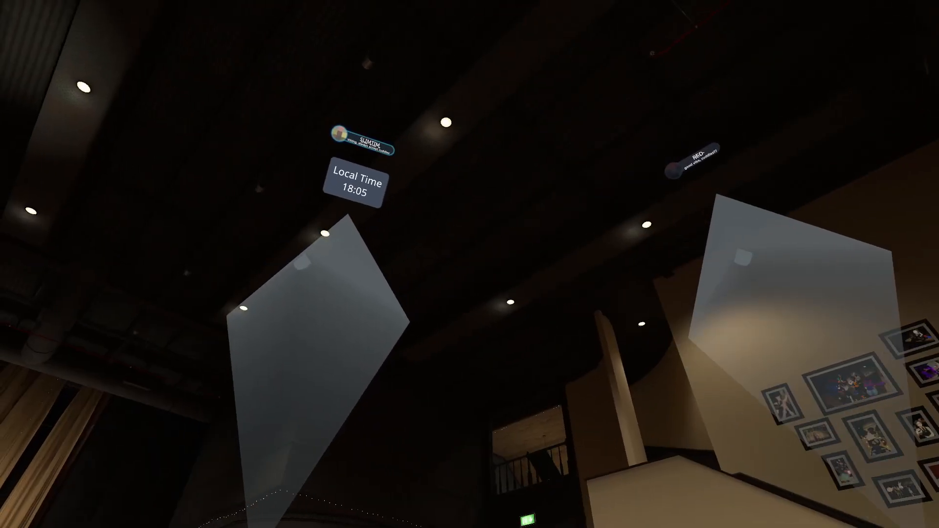
mouse_move(470, 265)
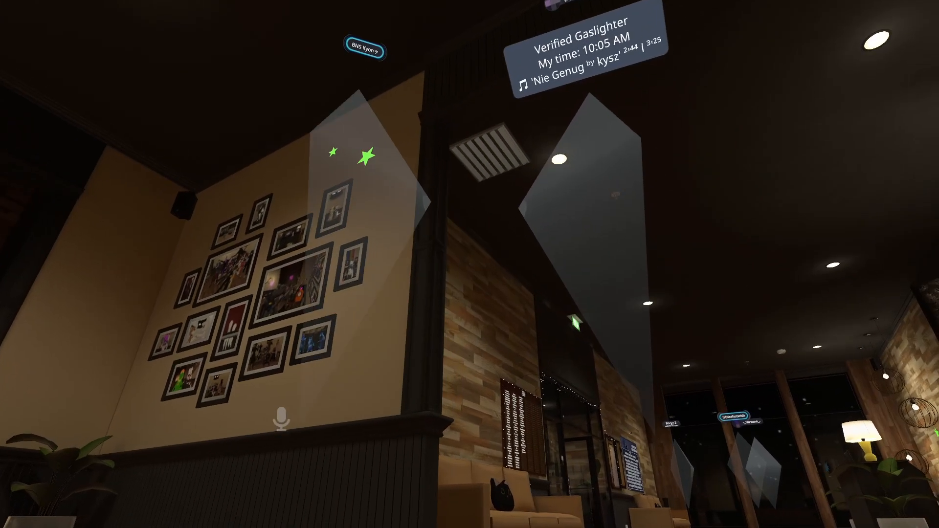
mouse_move(470, 265)
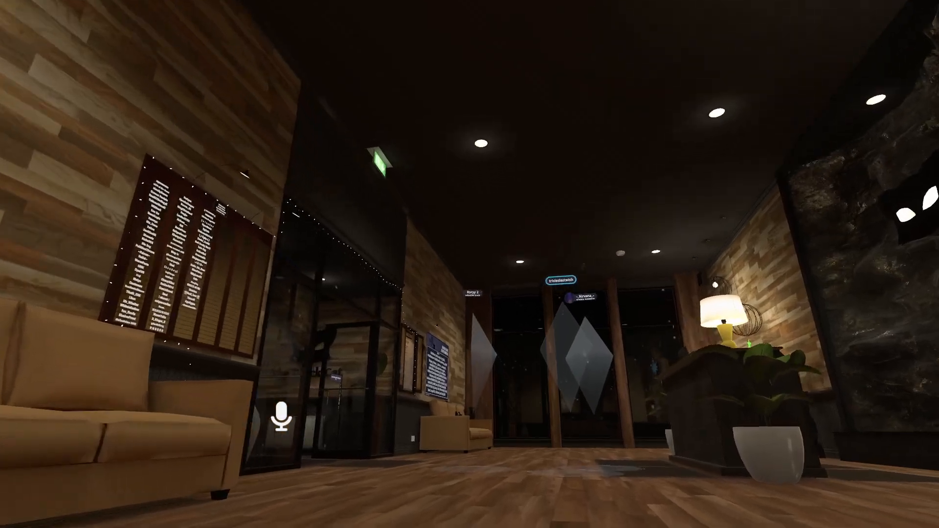
mouse_move(469, 264)
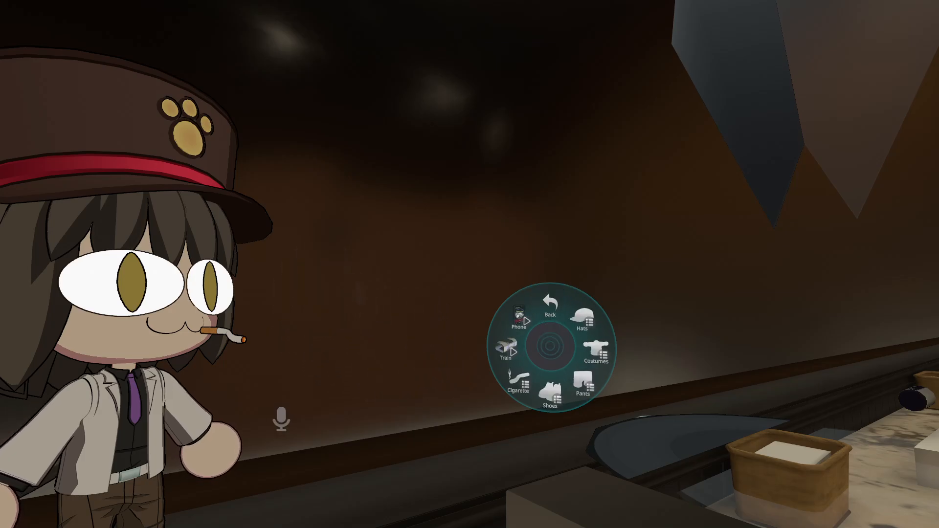
Select the Cigarette outfit category and choose an option from its two-page submenu.
left_click(549, 305)
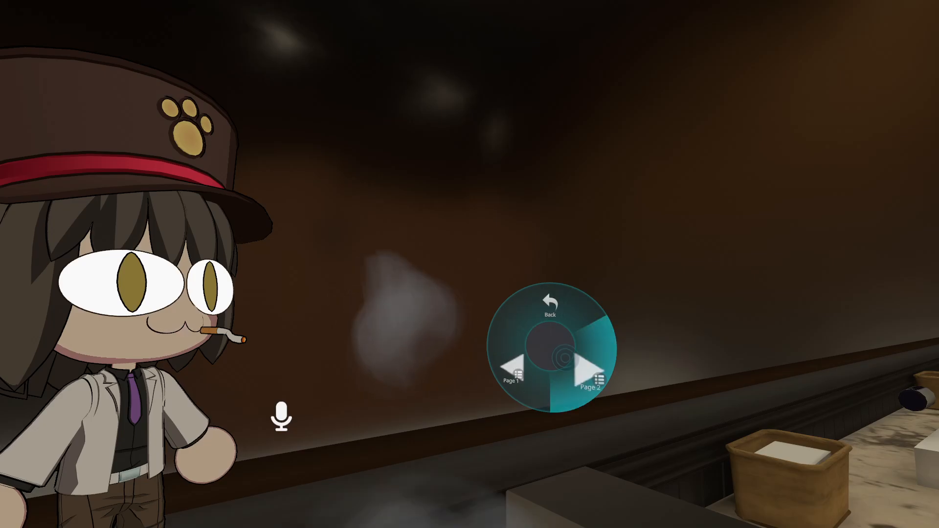
left_click(589, 375)
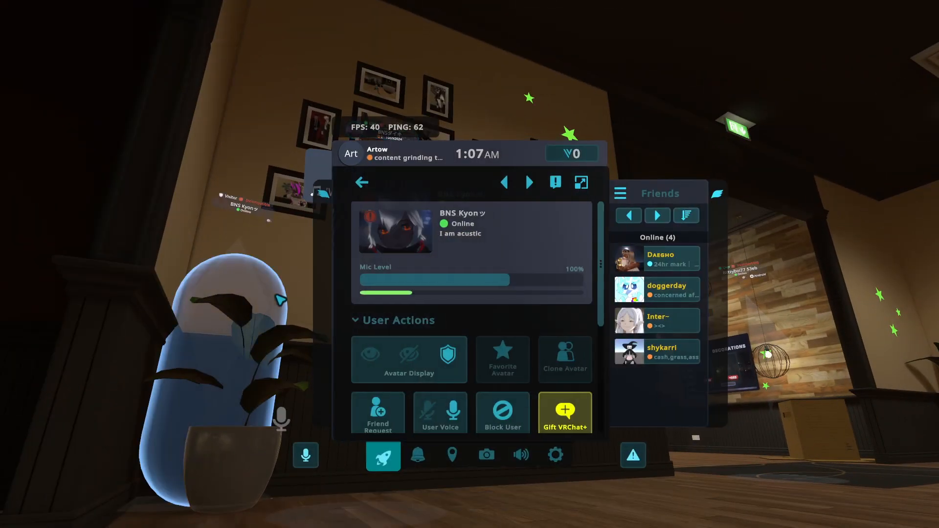
left_click(439, 413)
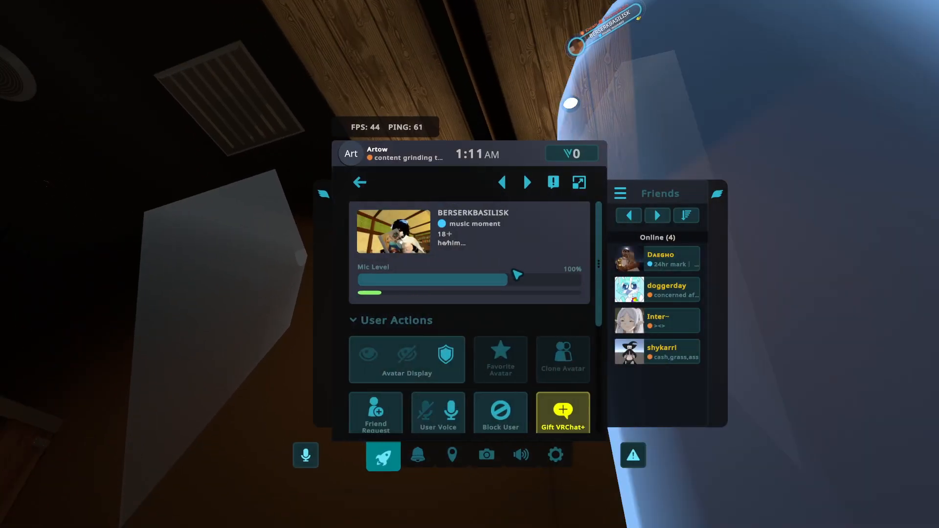
left_click_drag(517, 276, 529, 279)
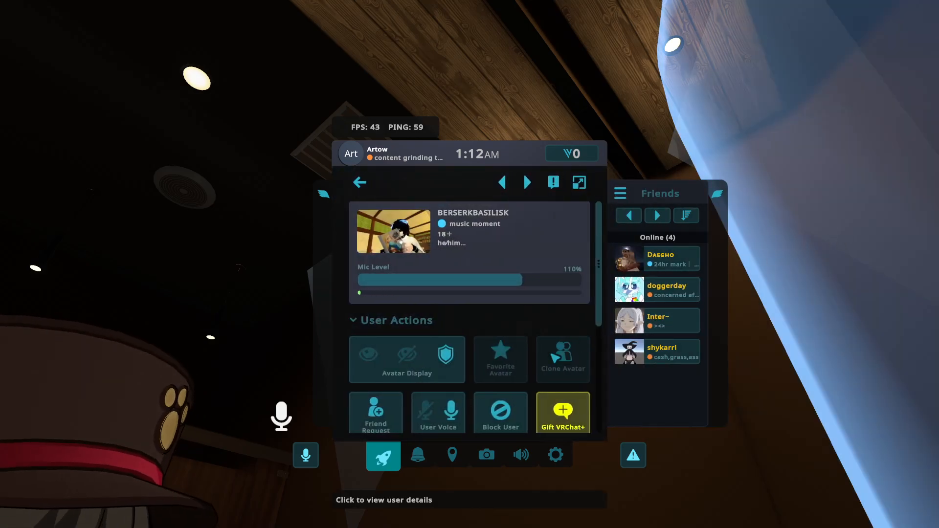
Enable Show Avatar for BERSERKBASILISK so their avatar is always shown.
left_click(368, 354)
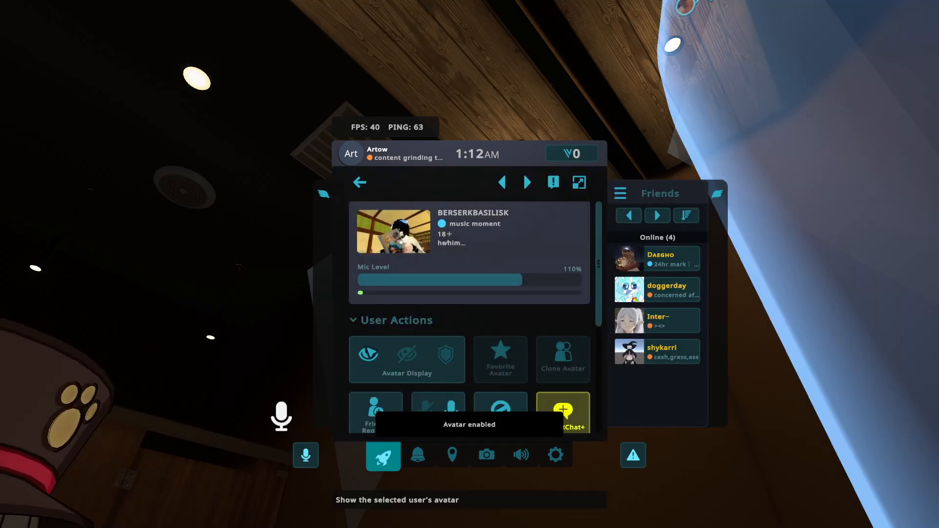